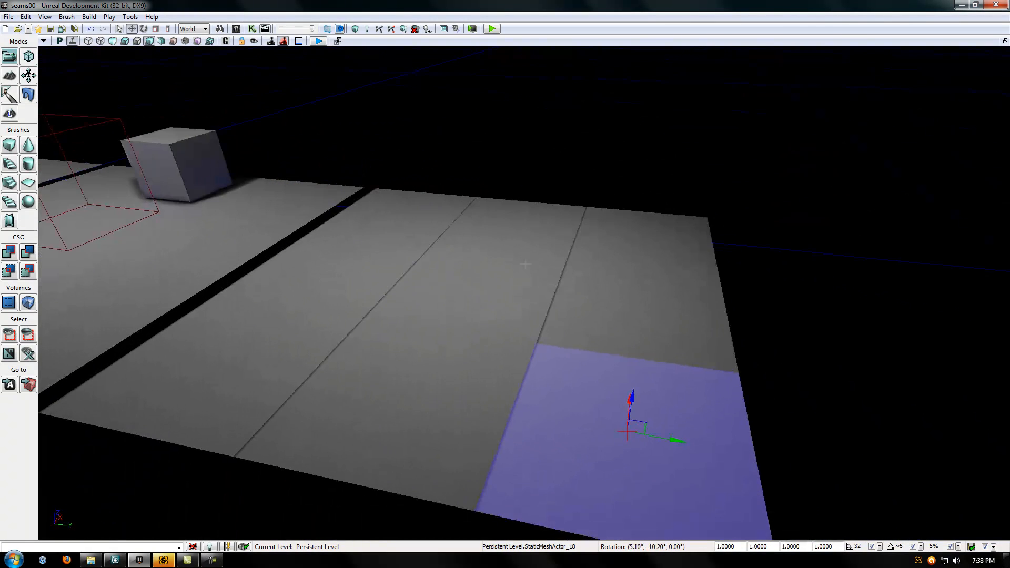
Orbit around the floor planes to examine the seams between them.
drag(516, 258, 419, 258)
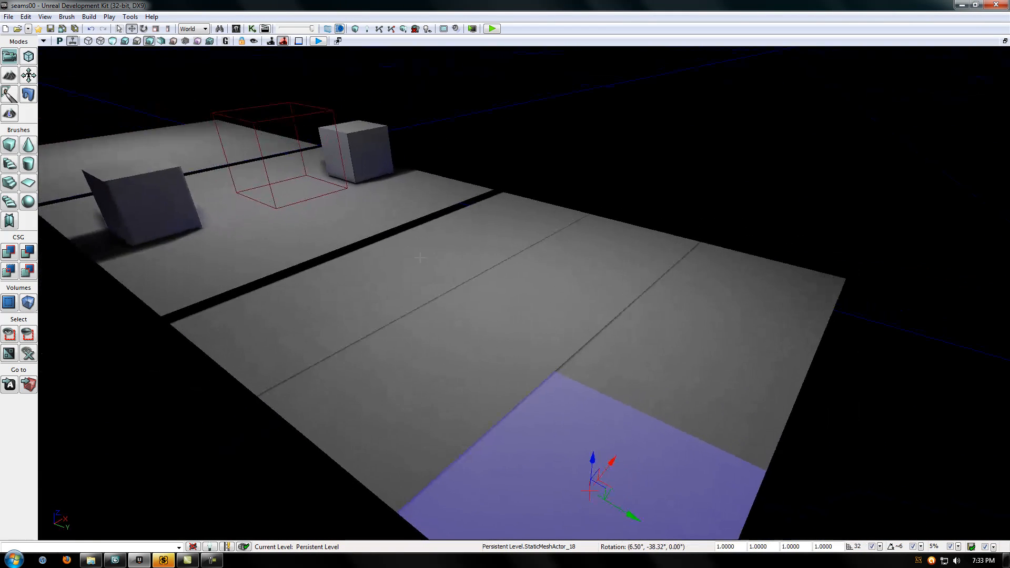
drag(418, 258, 541, 261)
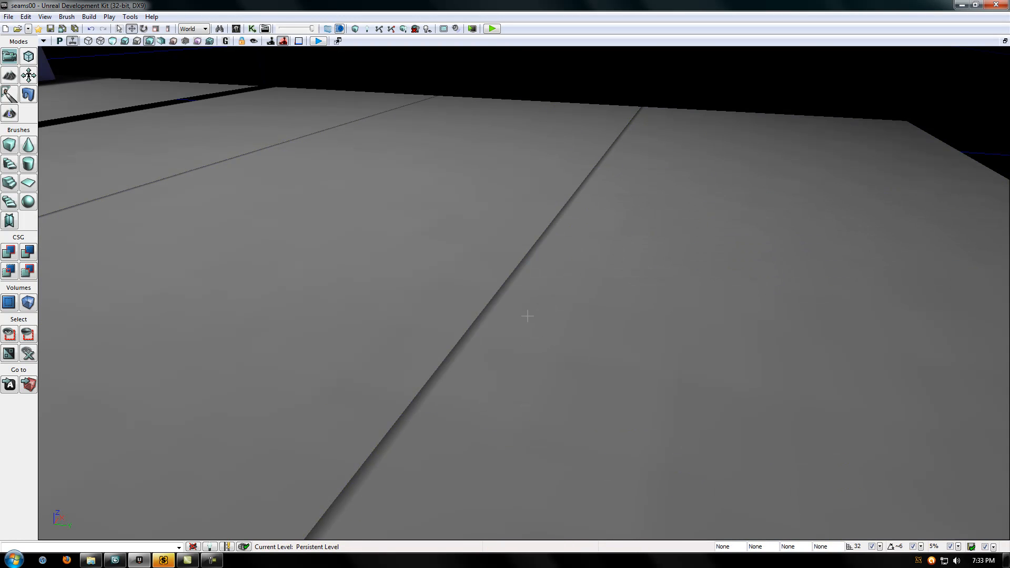
drag(528, 315, 619, 300)
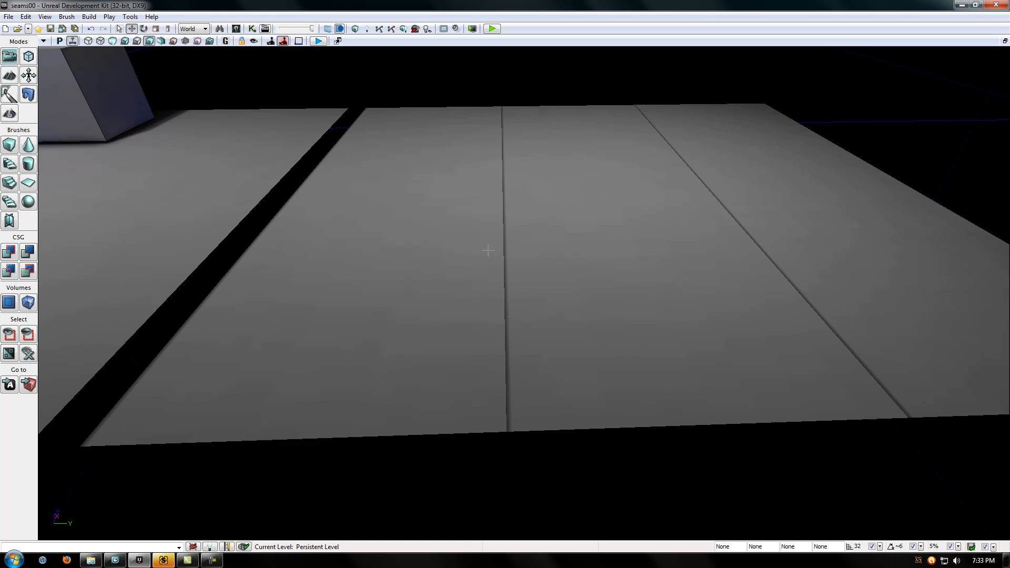
mouse_move(515, 242)
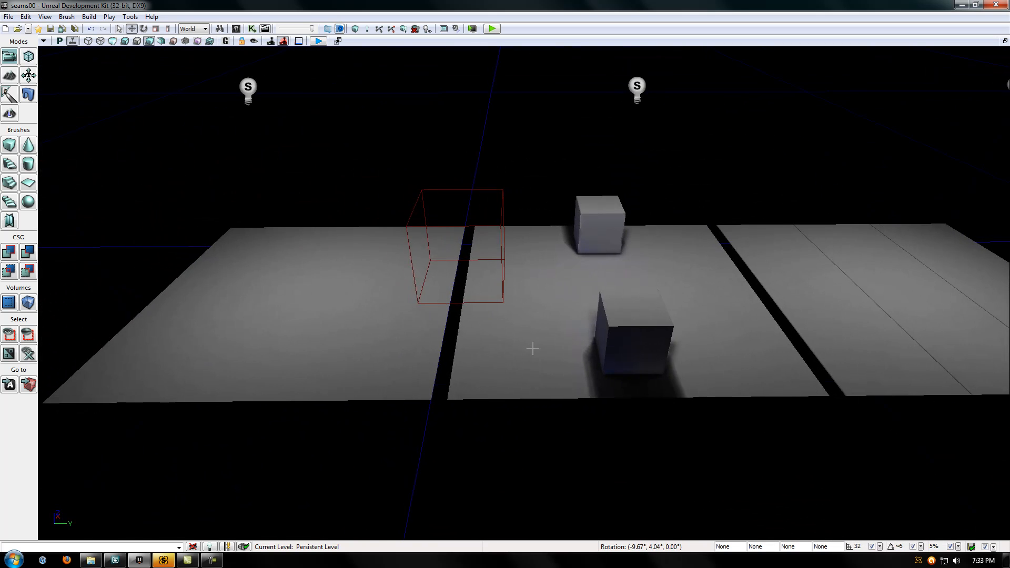
drag(532, 348, 628, 252)
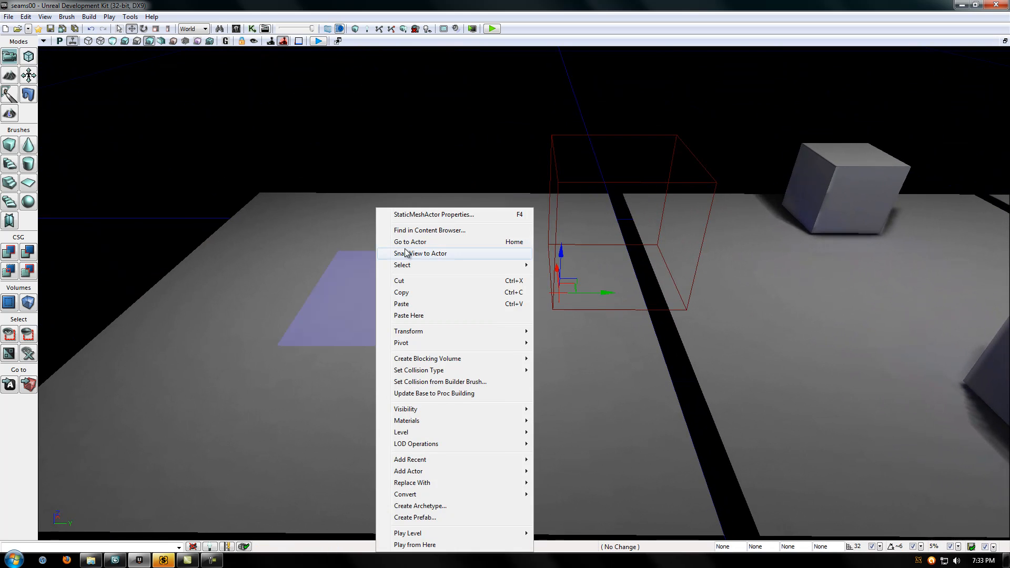
Locate the selected plane's plane_full_space asset and check its Light Map Resolution.
click(430, 230)
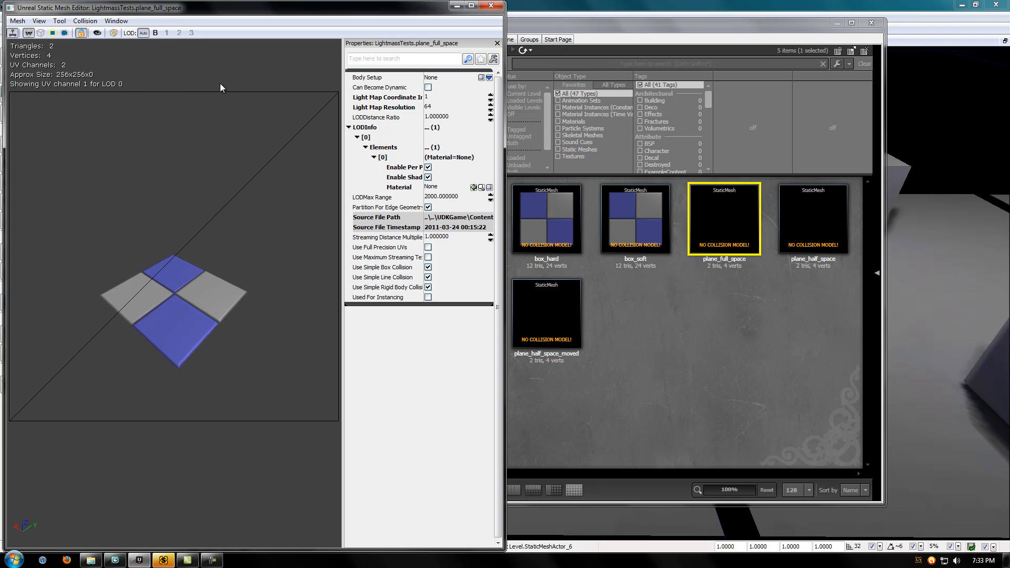
mouse_move(296, 104)
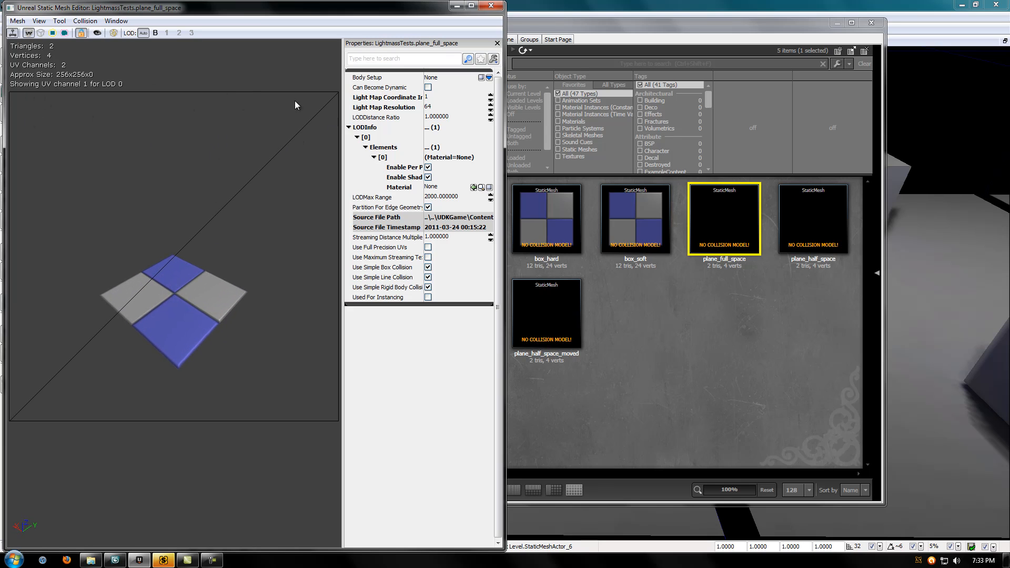
mouse_move(312, 386)
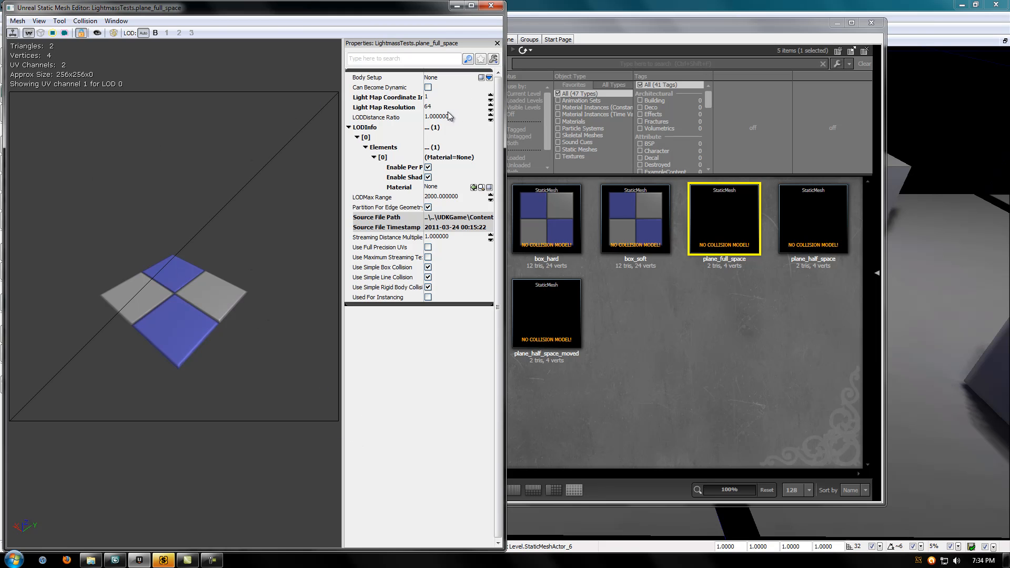
click(451, 107)
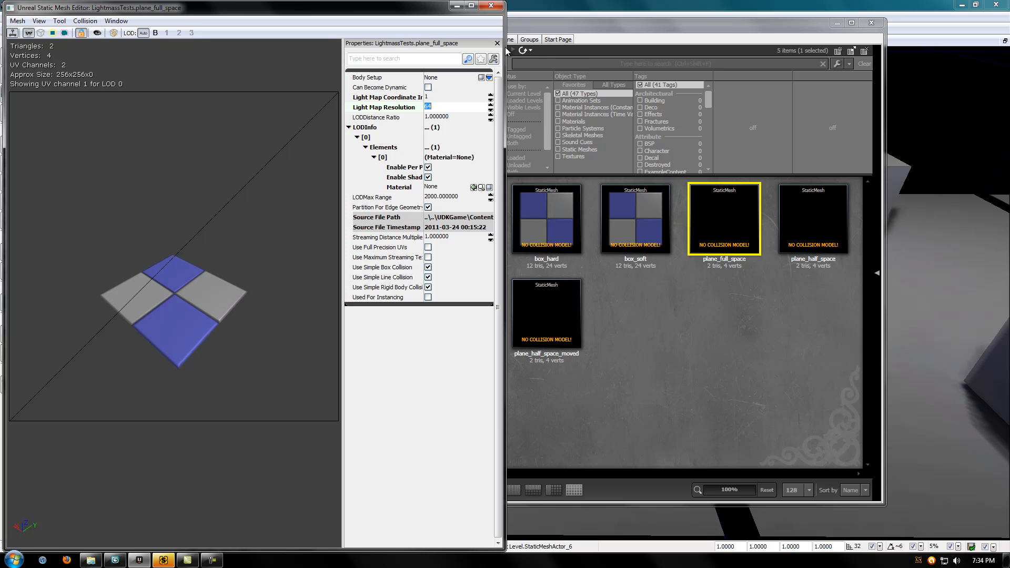
mouse_move(492, 6)
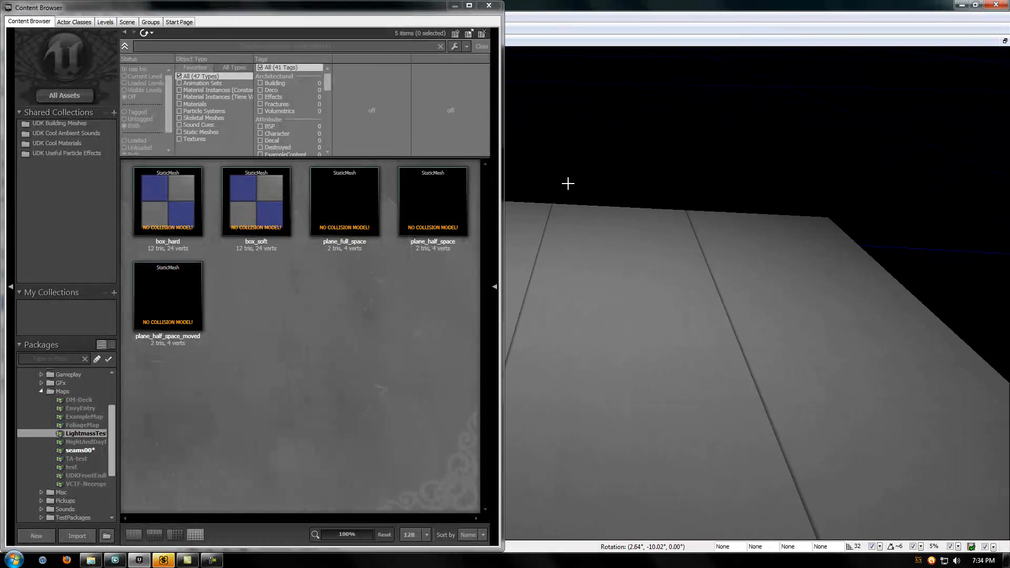
Bring up plane_half_space_moved in the Static Mesh Editor with its lightmap UV overlay shown.
click(167, 295)
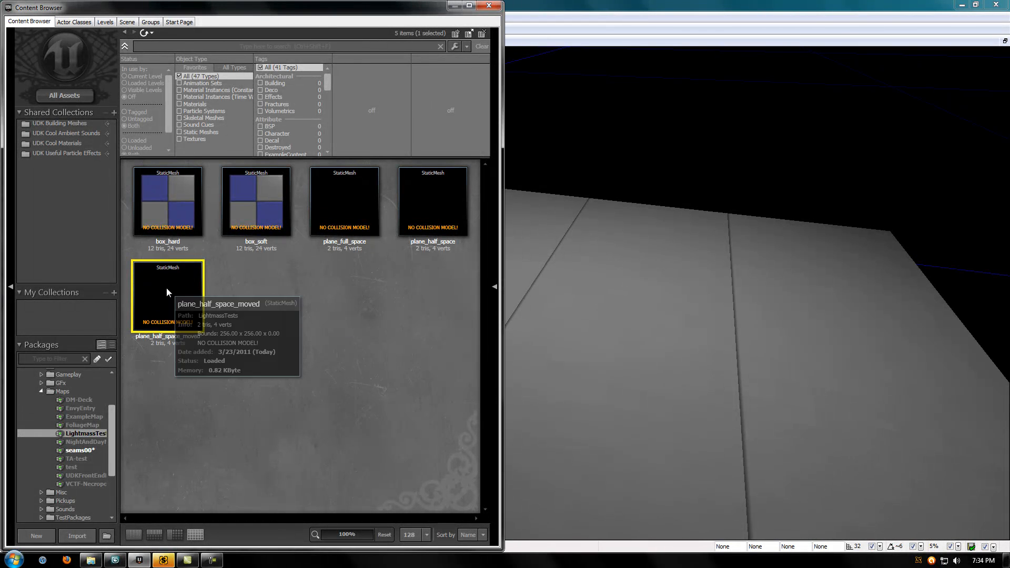
double_click(167, 294)
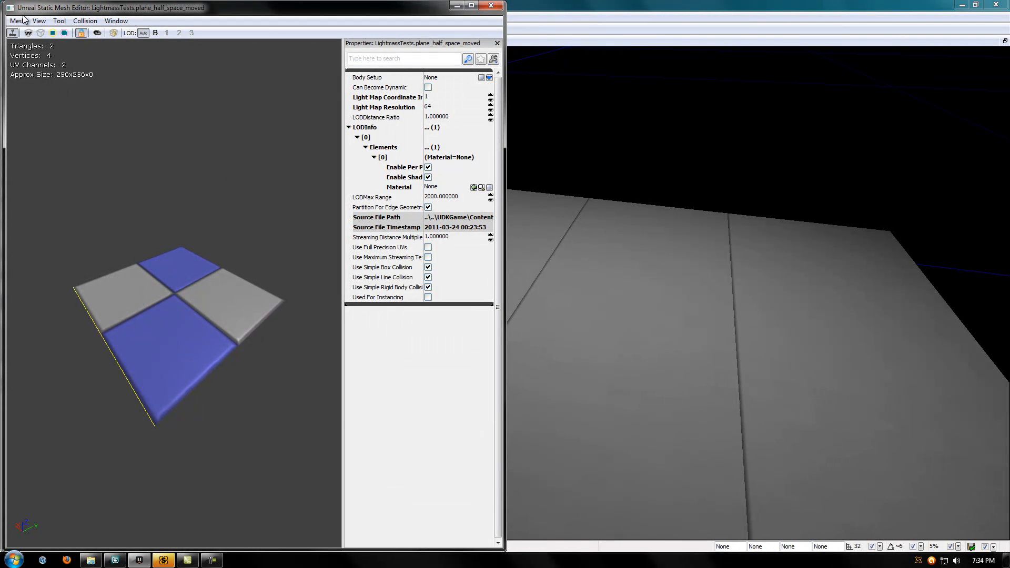
click(29, 33)
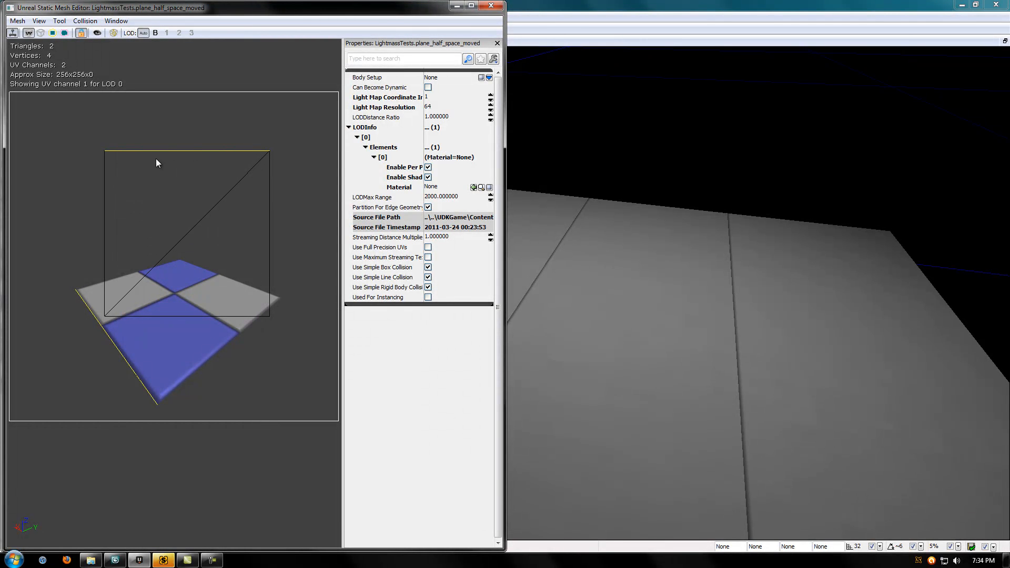
mouse_move(225, 283)
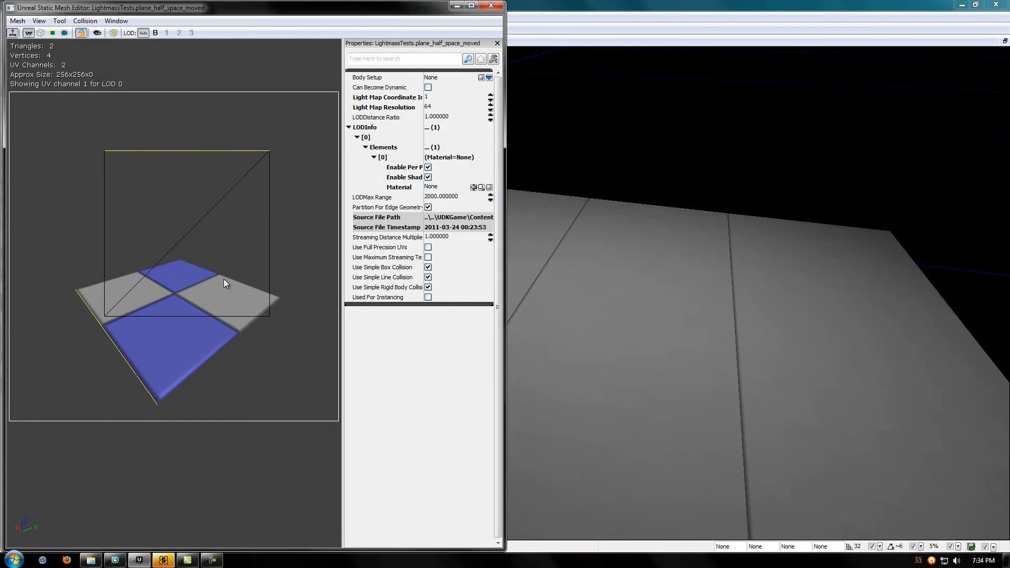
mouse_move(127, 150)
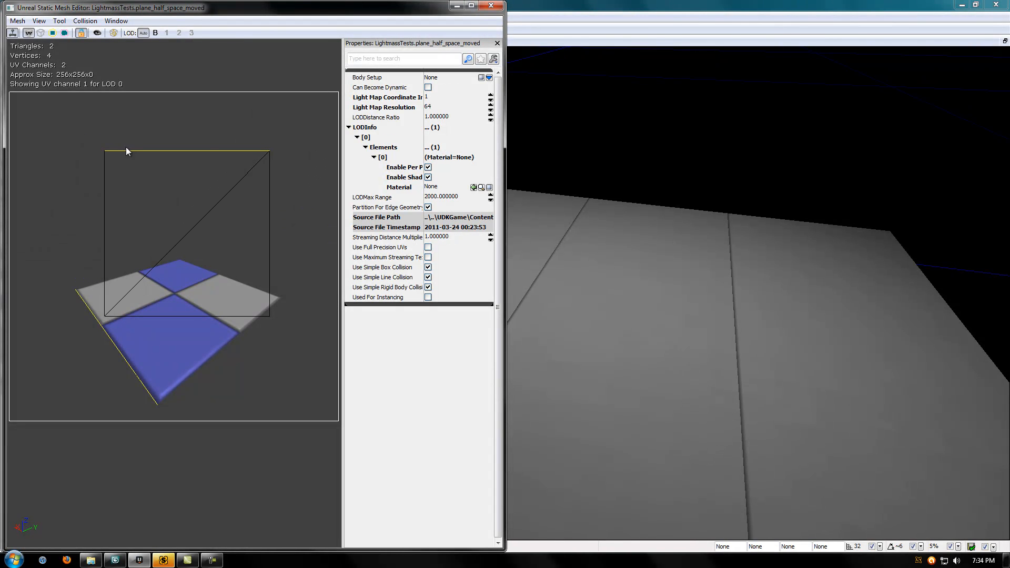
mouse_move(230, 183)
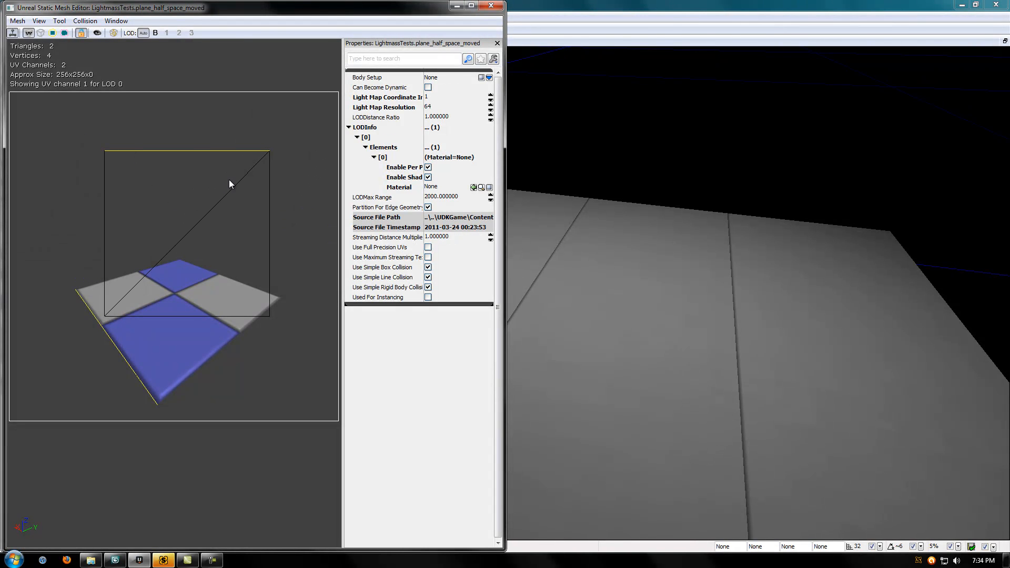
Review the plane_half_space_moved light map resolution entry (64).
click(451, 107)
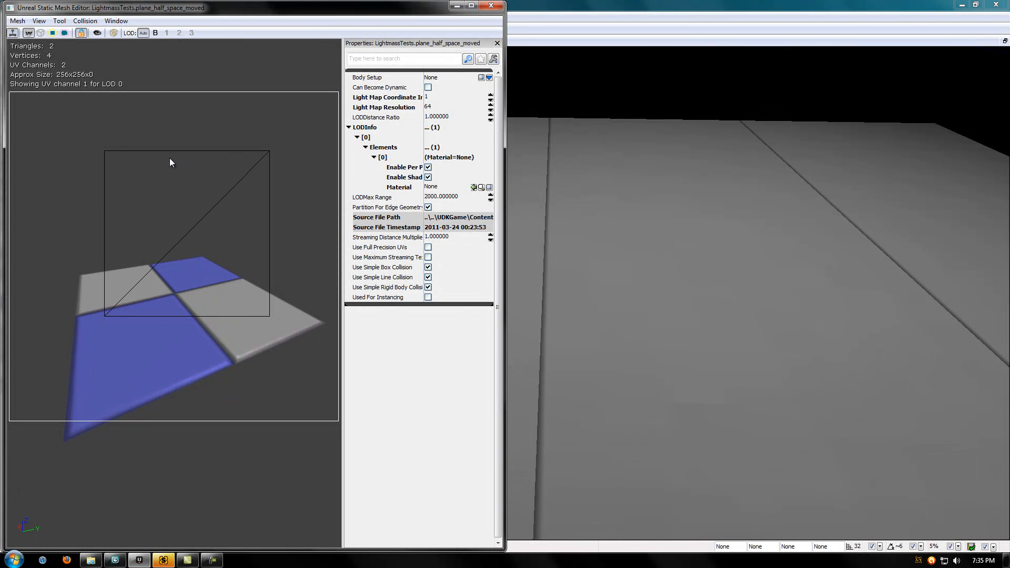
mouse_move(221, 157)
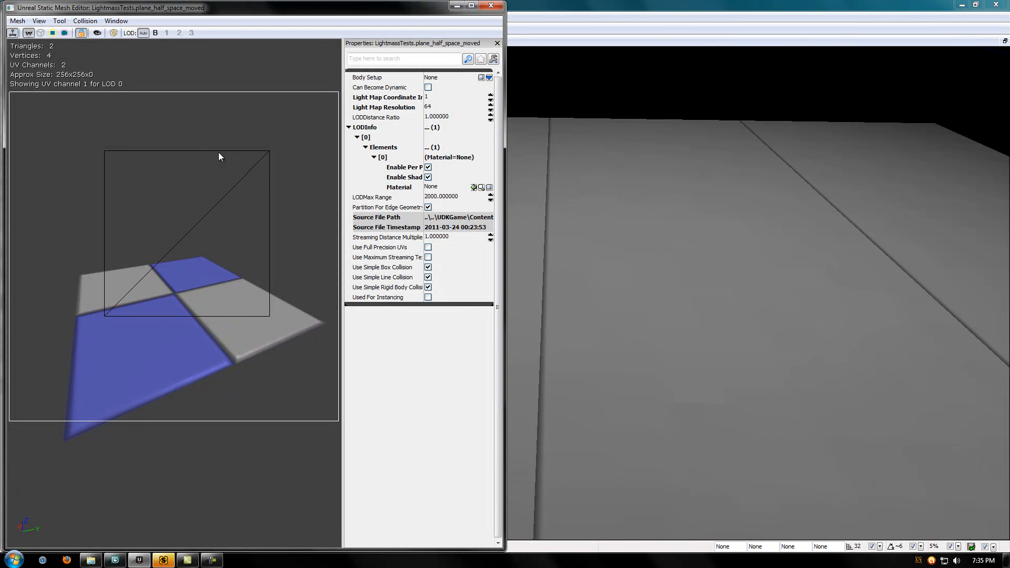
click(444, 106)
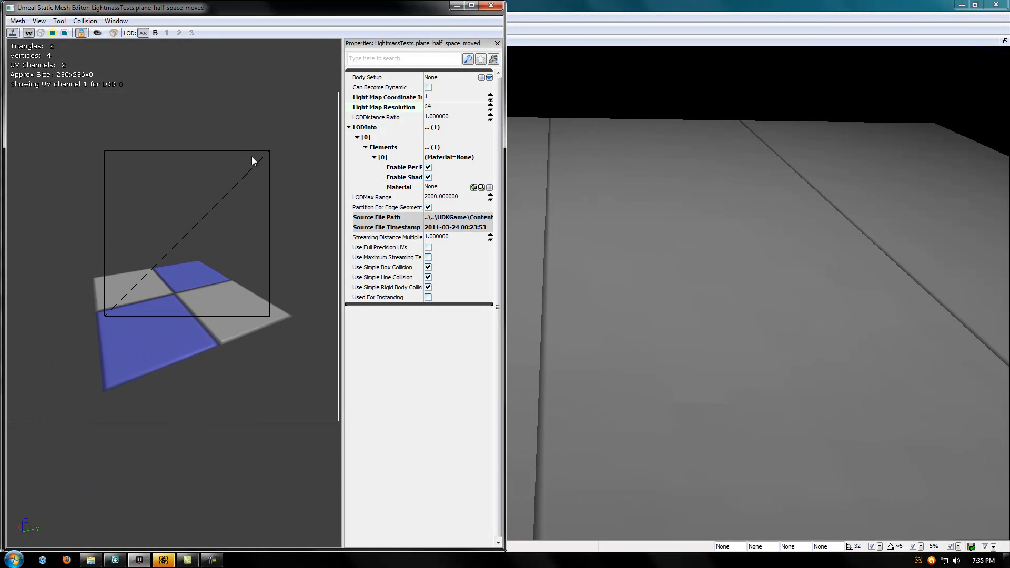
mouse_move(272, 187)
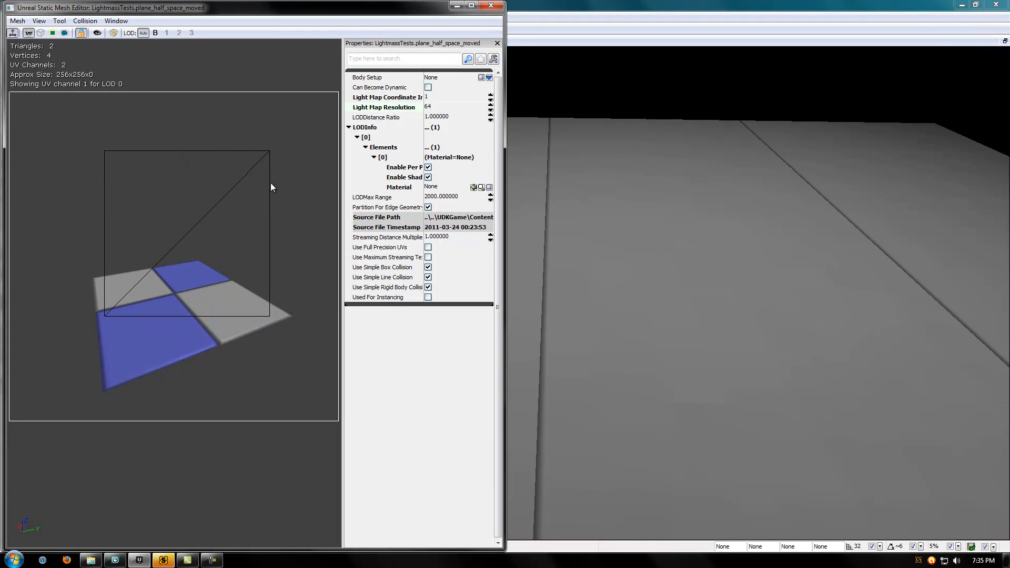
mouse_move(187, 131)
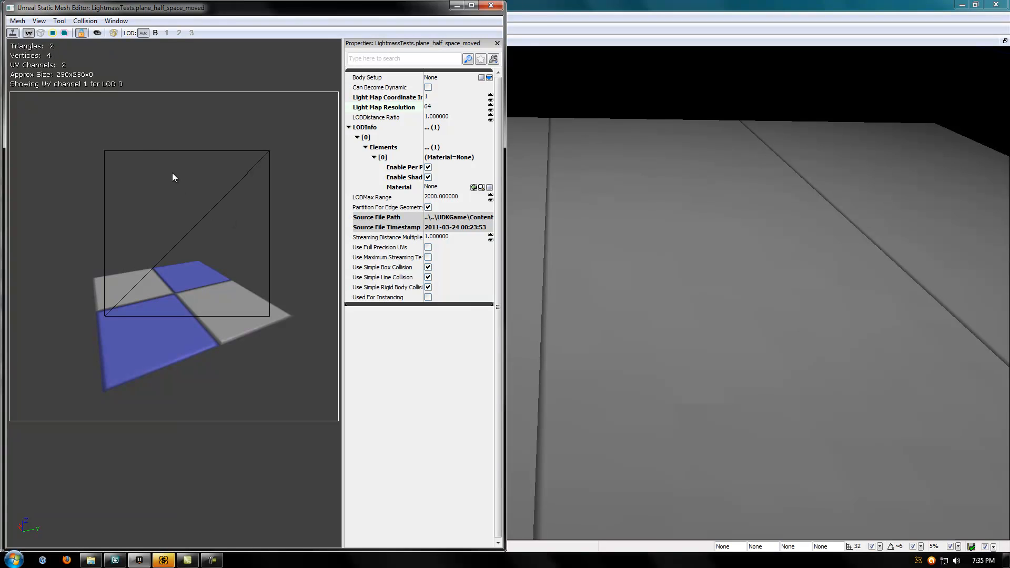
mouse_move(273, 196)
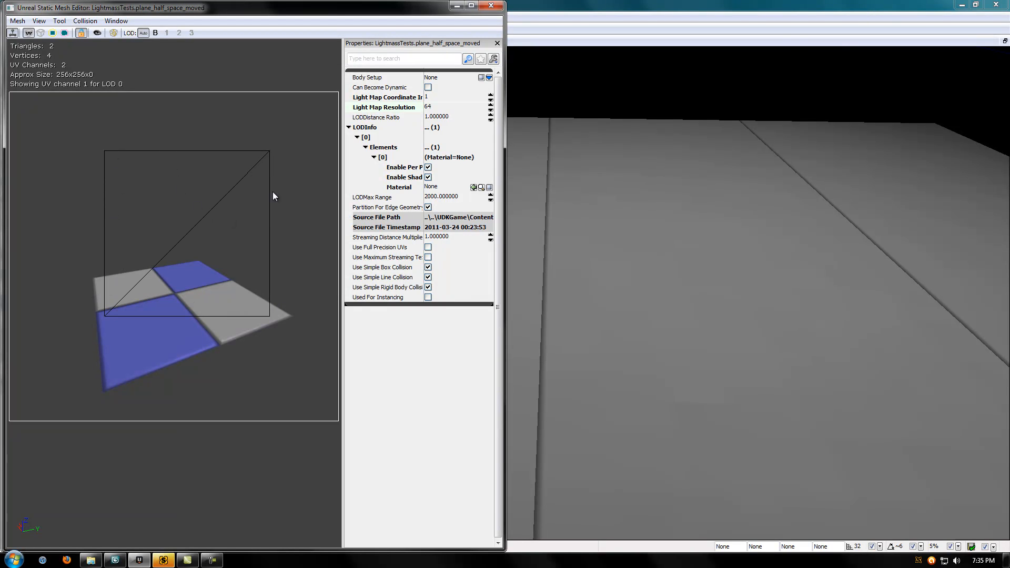
mouse_move(277, 209)
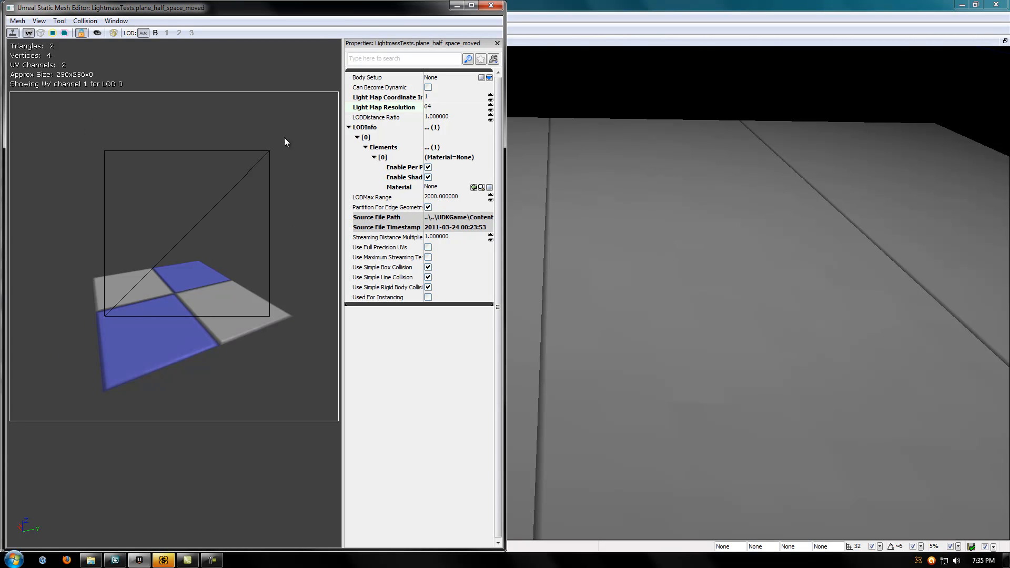
mouse_move(128, 155)
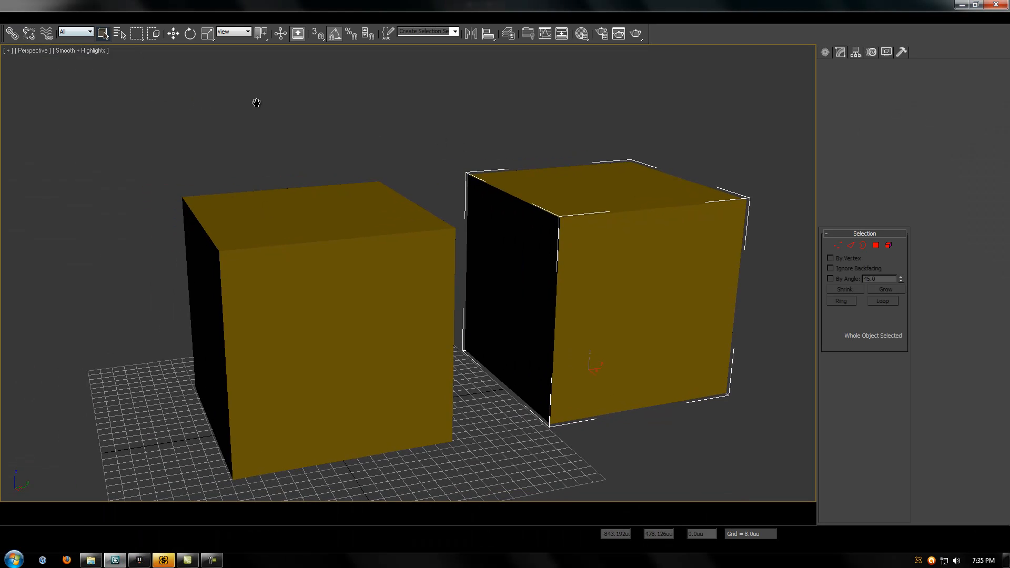
Show the plane's map channel 2 UV layout over the checker pattern in Edit UVWs.
click(10, 7)
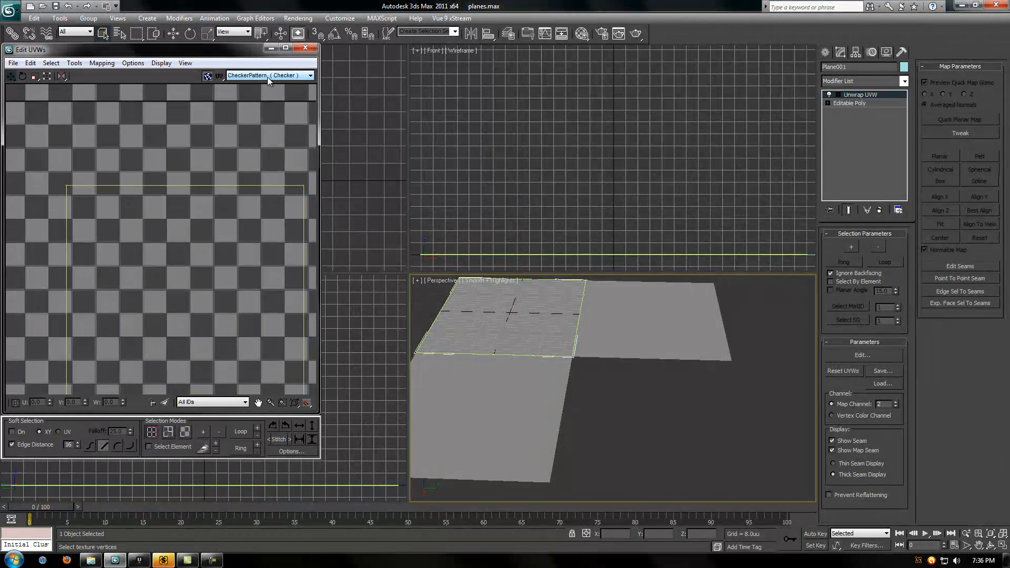
click(265, 76)
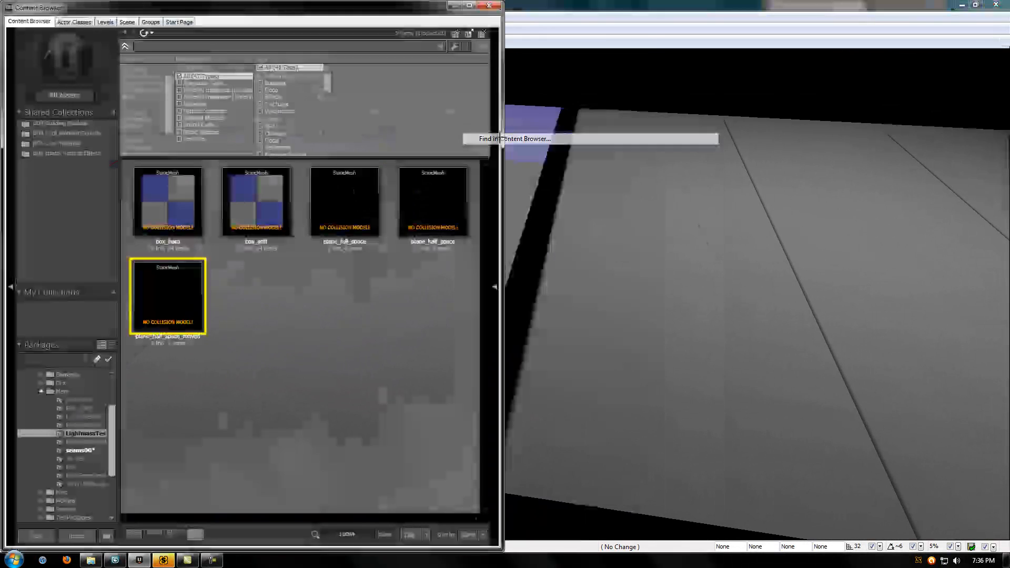
Bring up plane_half_space in the Static Mesh Editor with its lightmap UV overlay shown.
double_click(168, 297)
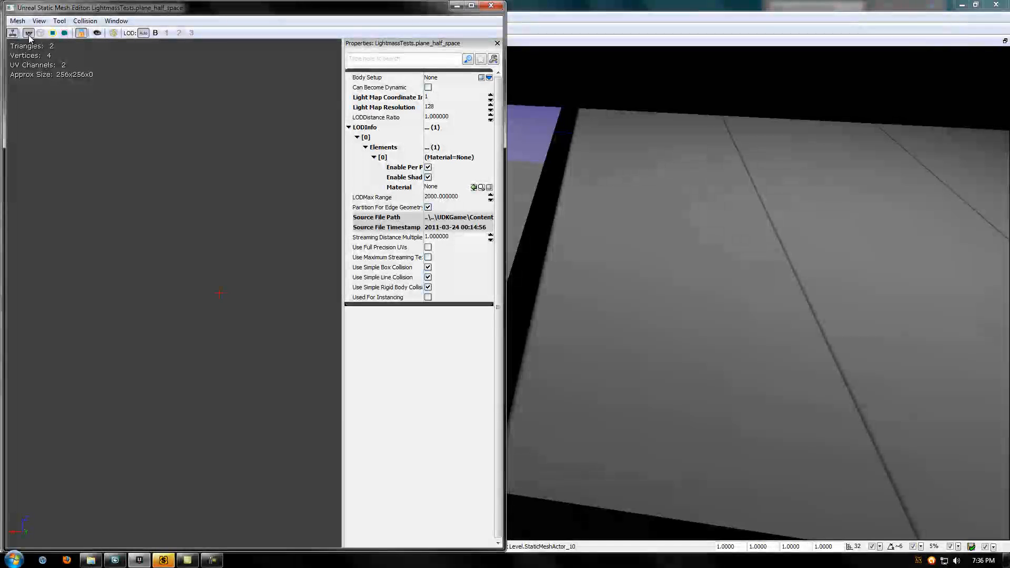
click(29, 32)
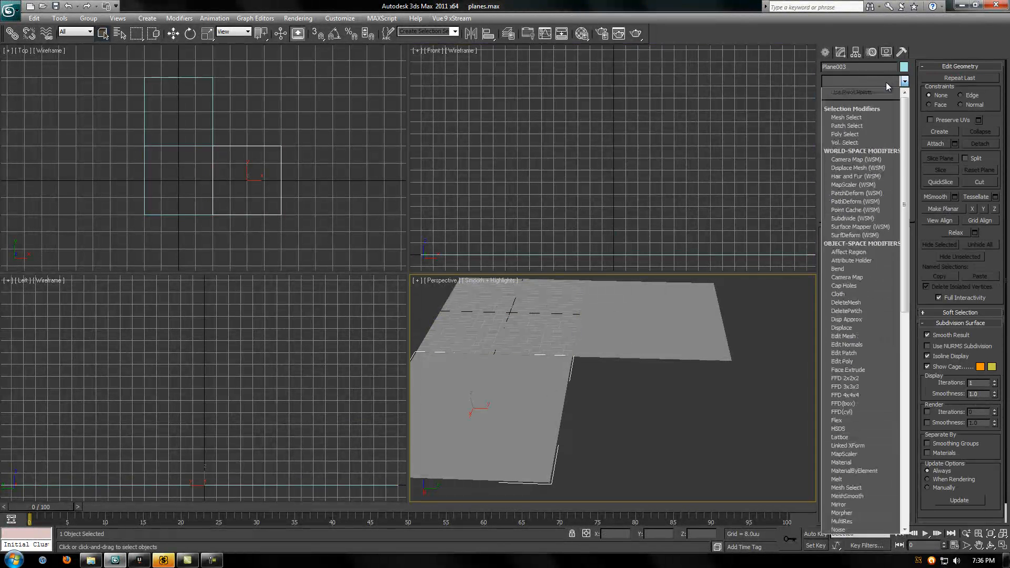
Add an Unwrap UVW modifier on map channel 2, then leave the UDK mesh editor.
click(859, 81)
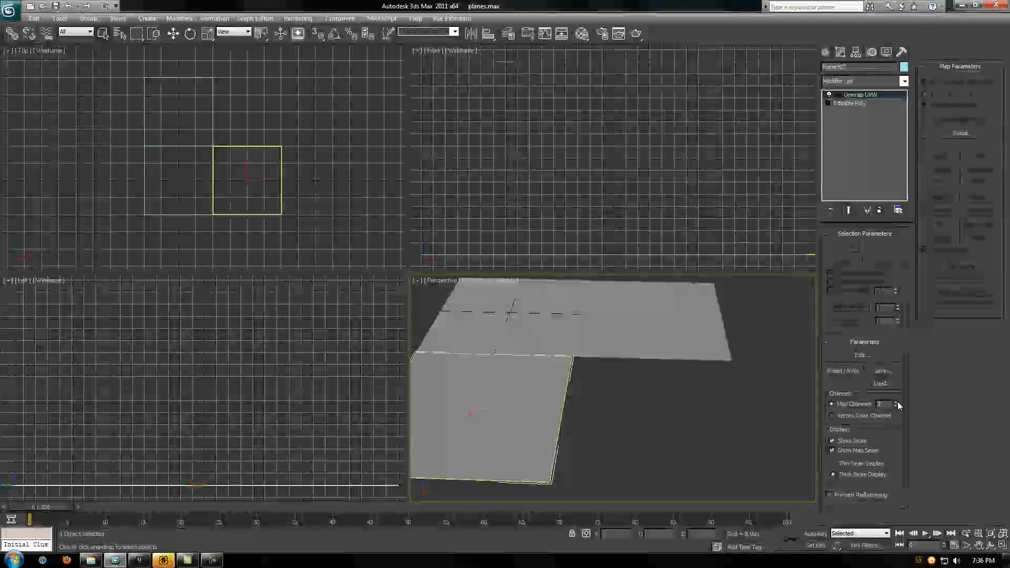
click(862, 354)
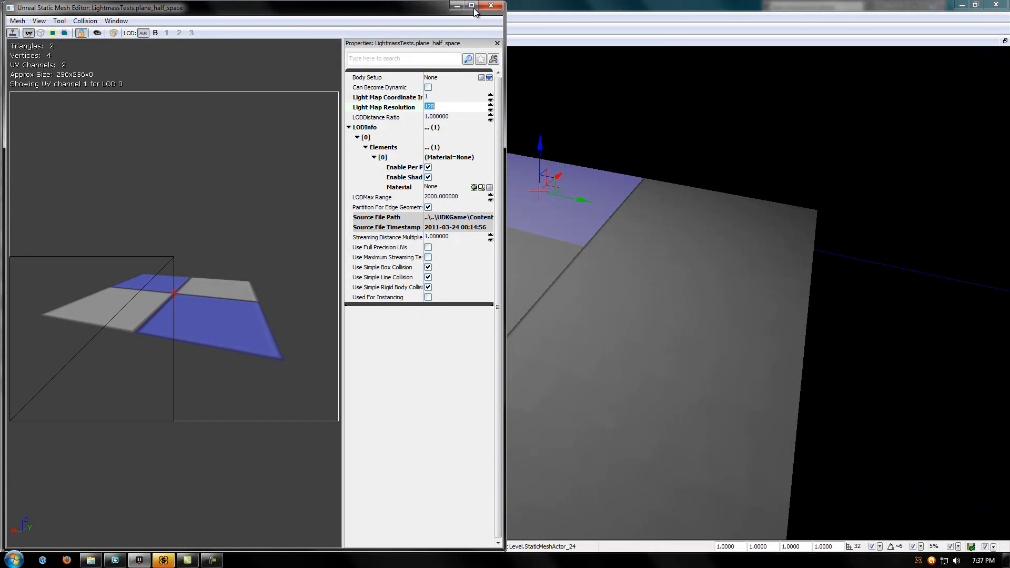
click(492, 7)
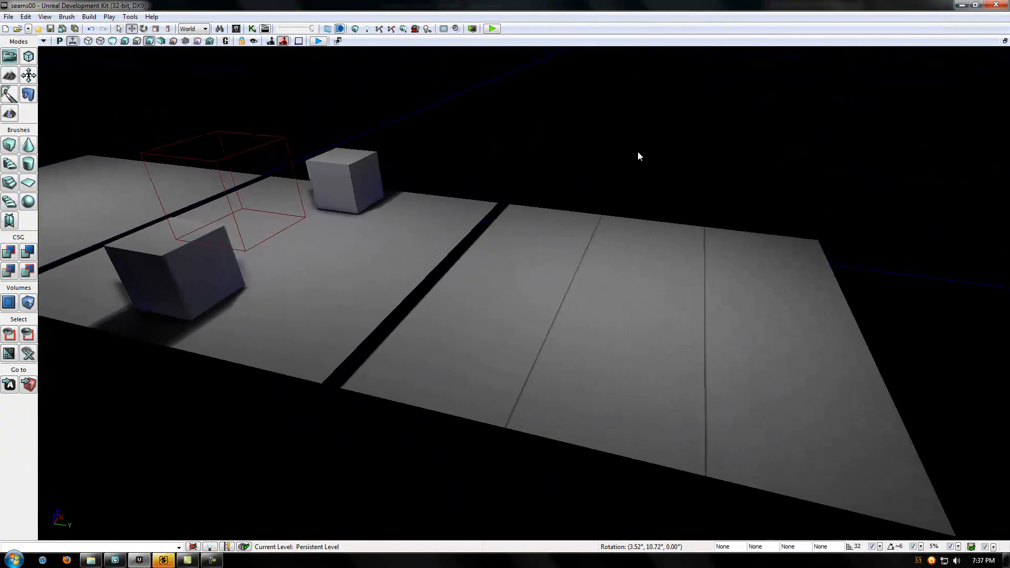
right_click(639, 157)
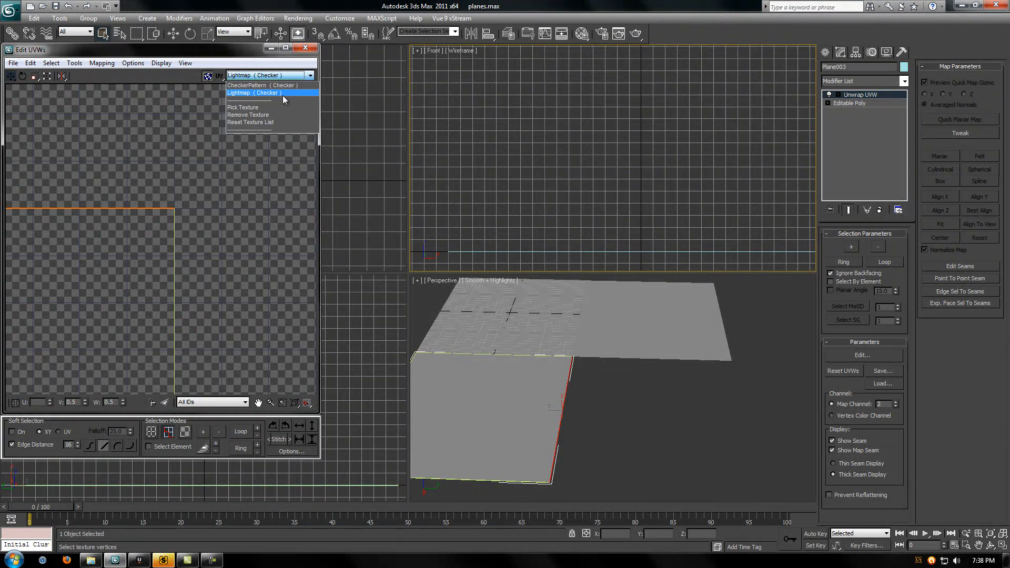
Set the Edit UVWs background to Lightmap (Checker) and browse the Mapping menu.
click(258, 93)
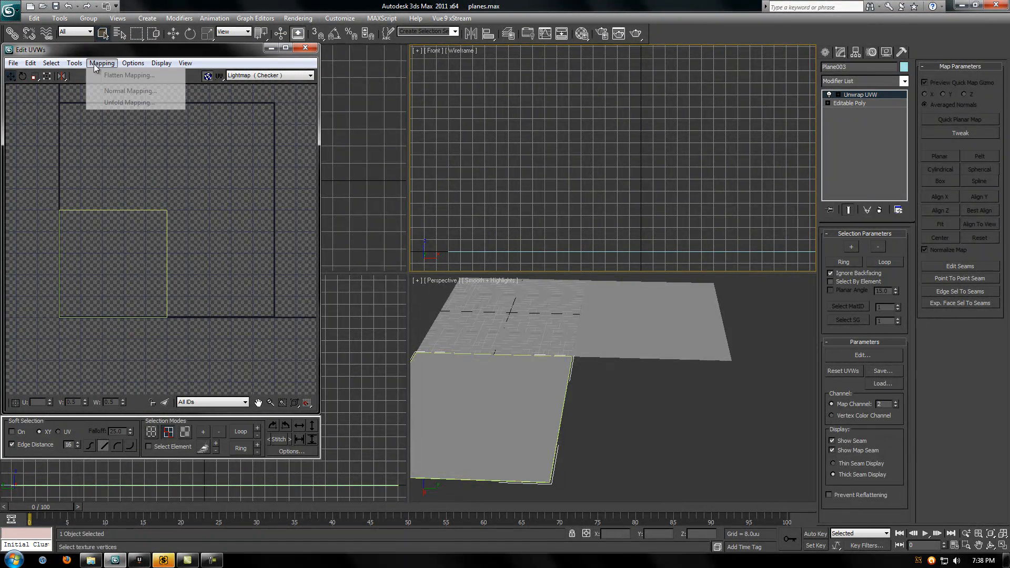
click(73, 62)
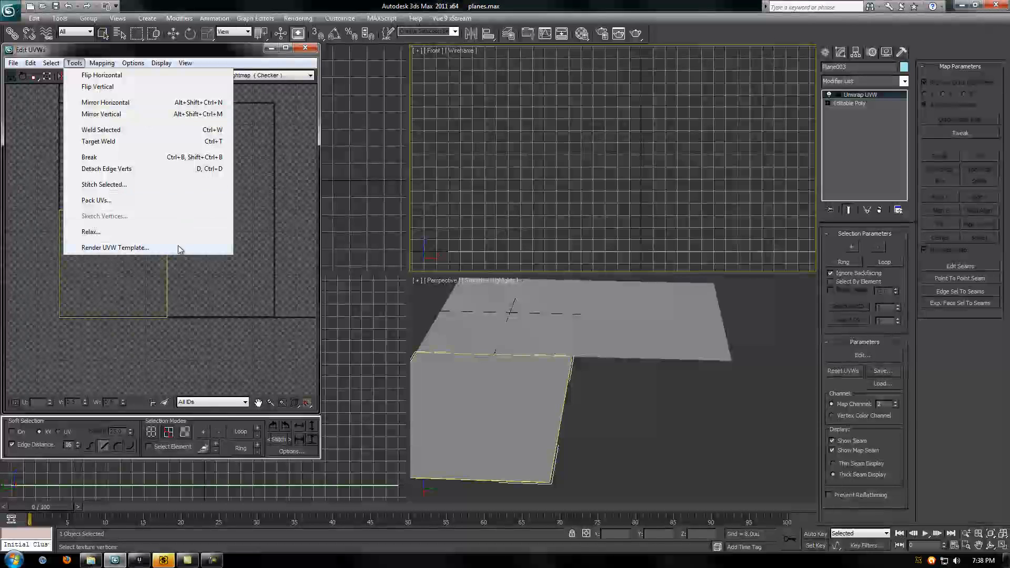
Check the Render UVW Template settings at 1024×1024, then close the Edit UVWs window.
click(115, 248)
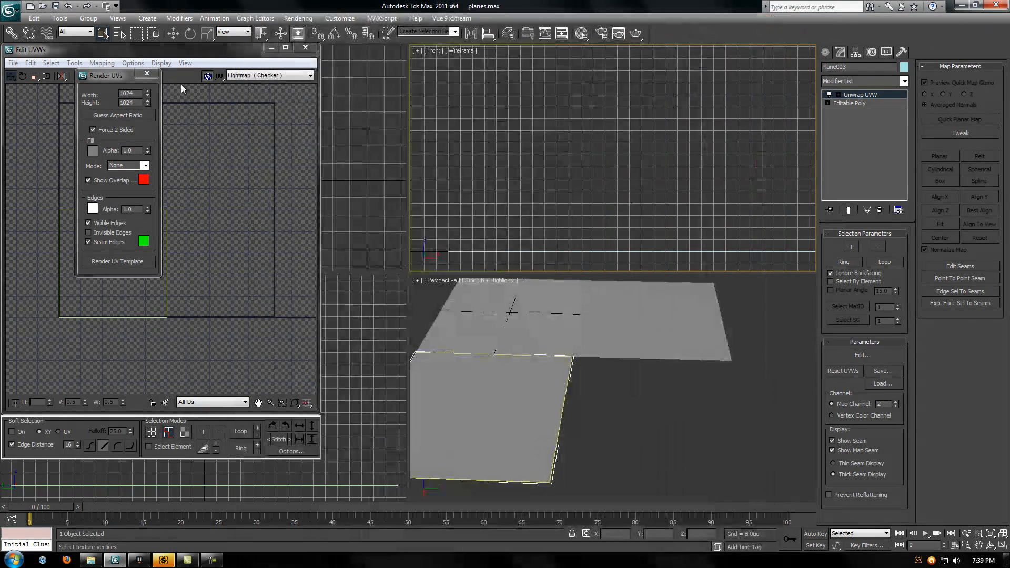
click(147, 74)
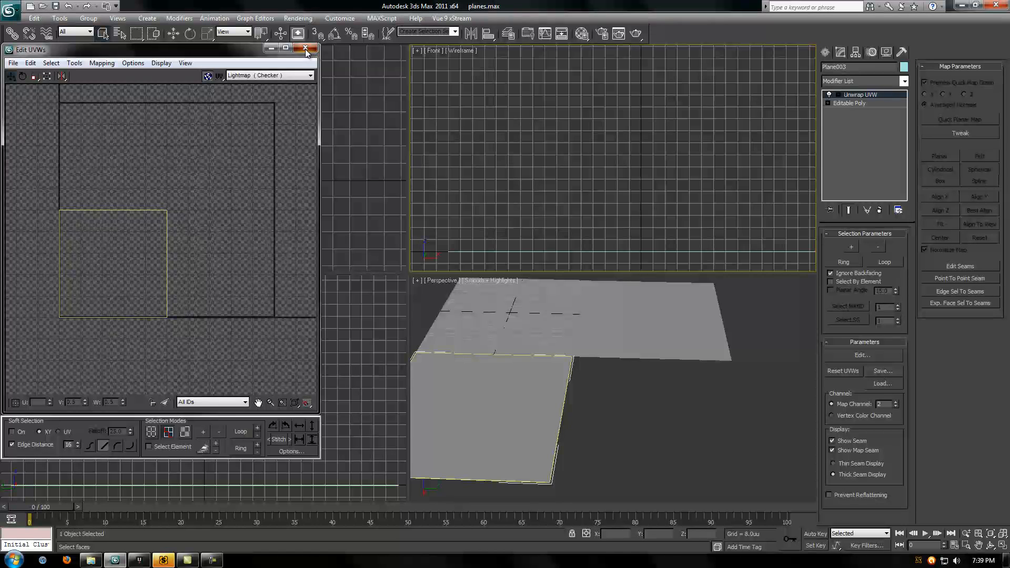
click(307, 49)
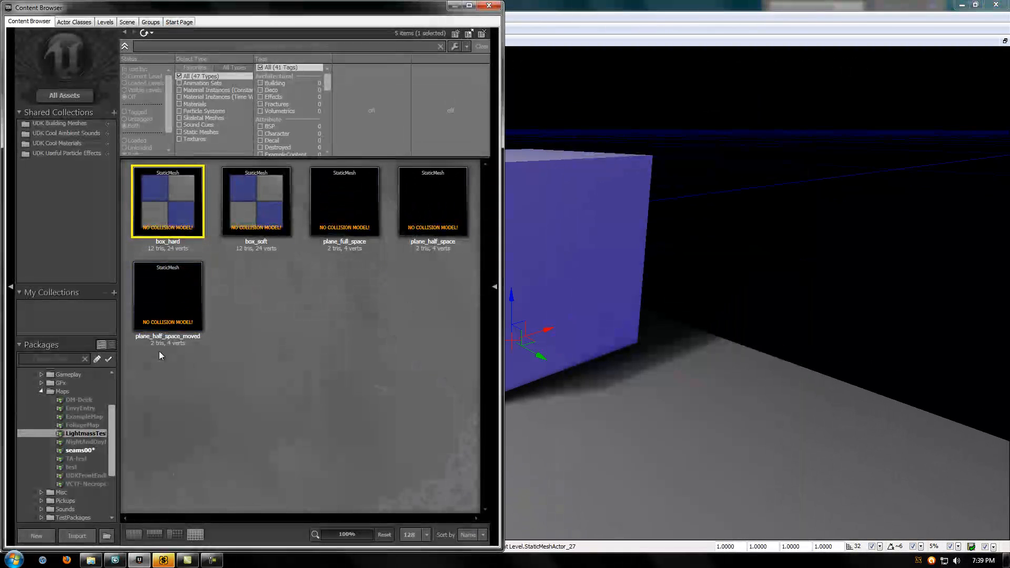
mouse_move(167, 199)
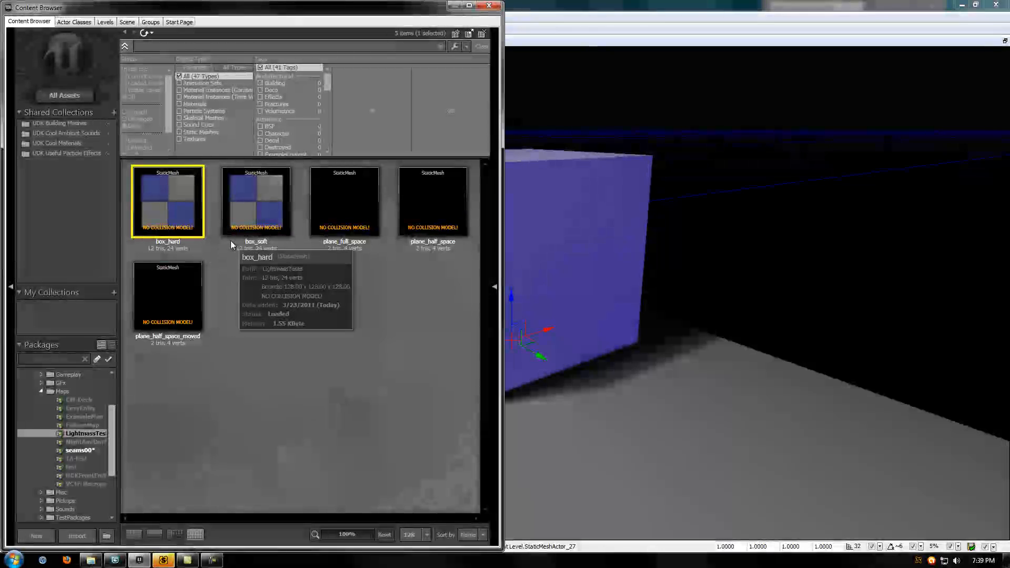
click(257, 203)
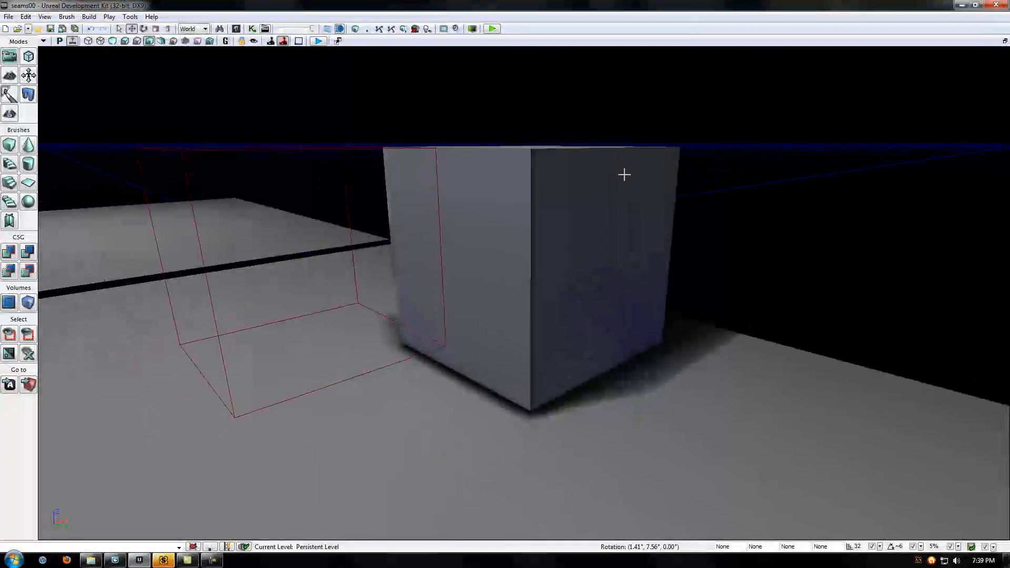
drag(624, 174, 840, 172)
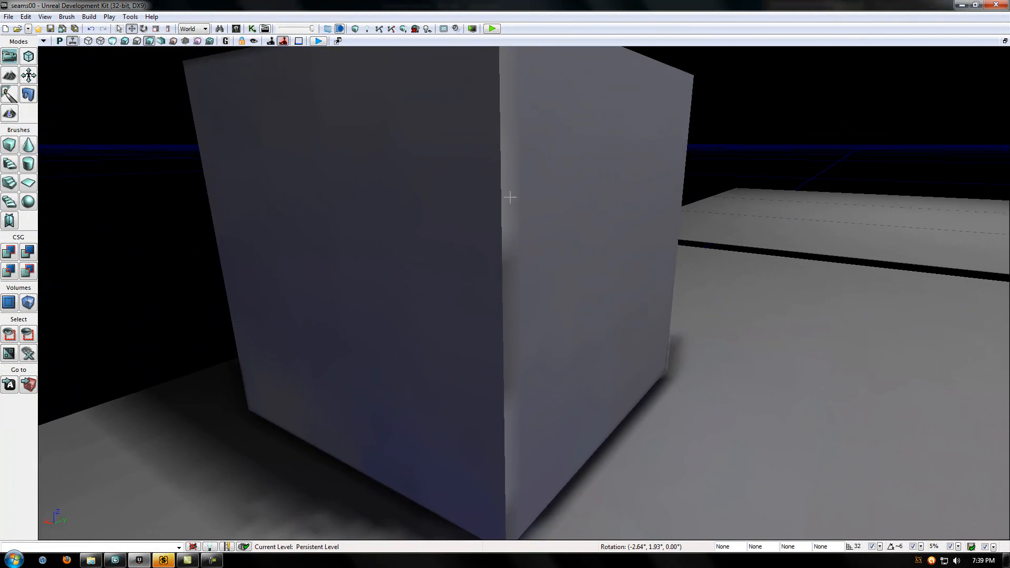
drag(509, 197, 416, 250)
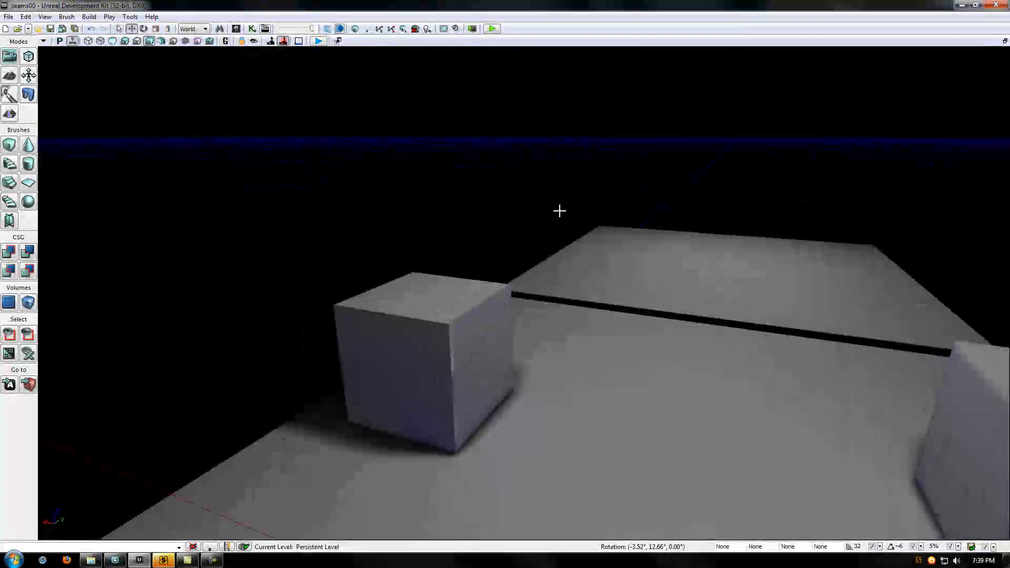
drag(559, 211, 829, 270)
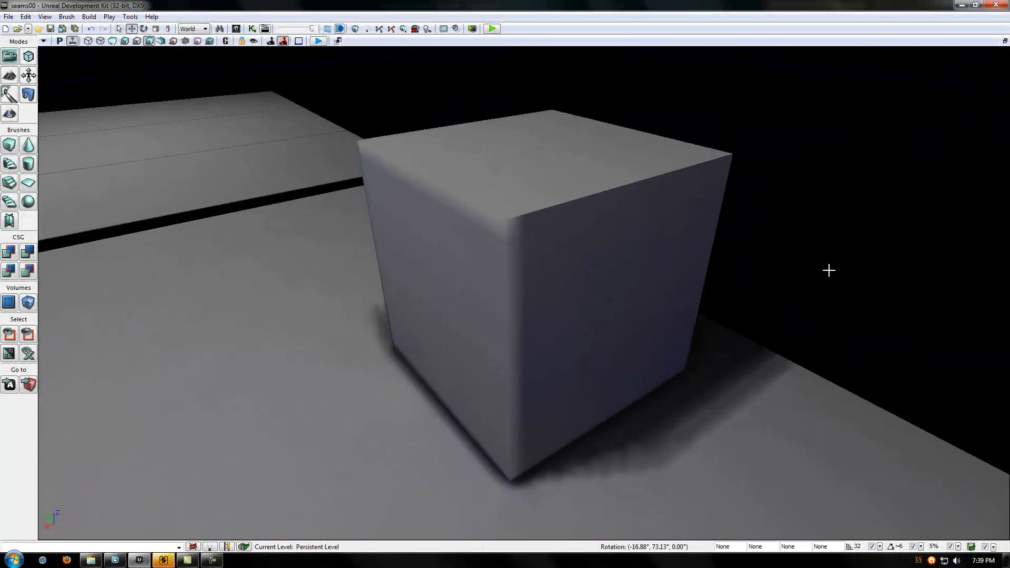
drag(828, 271, 563, 185)
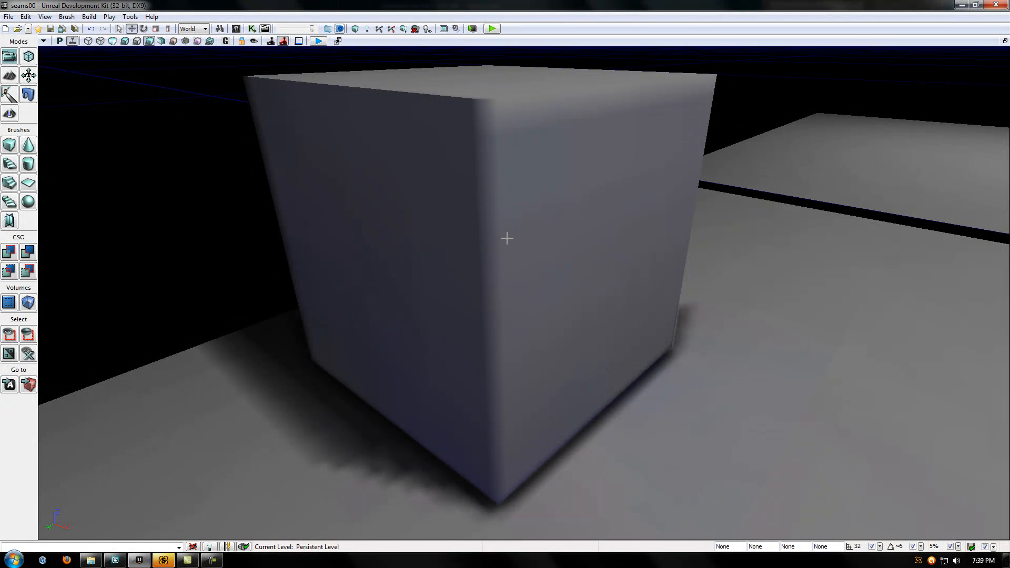
drag(507, 238, 569, 228)
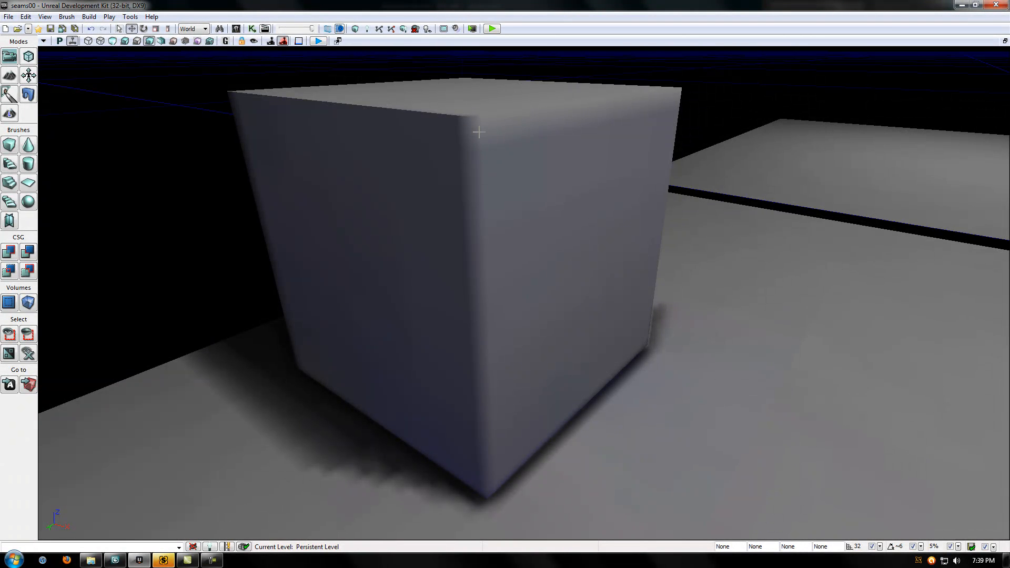
click(476, 134)
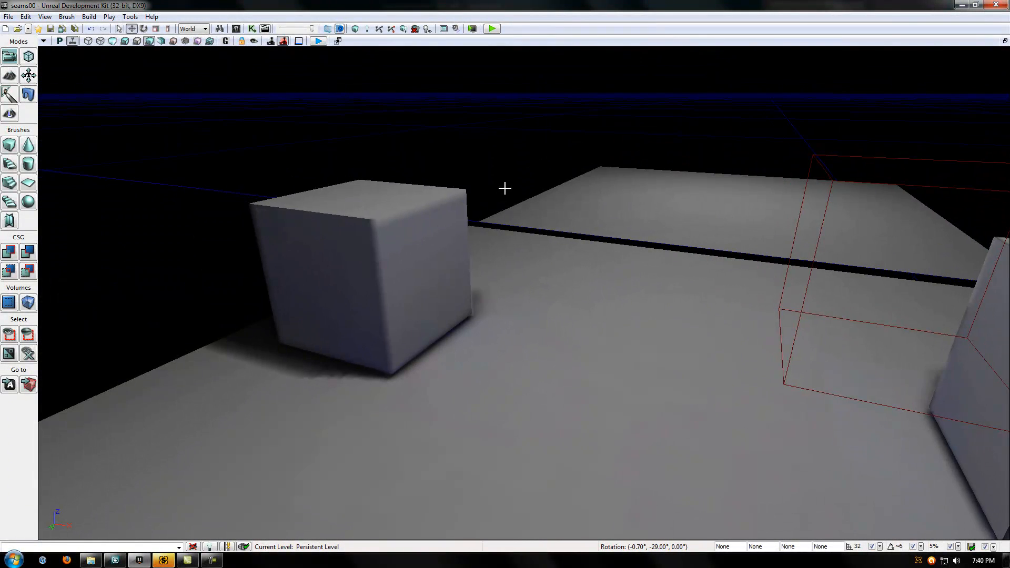
drag(504, 189, 454, 182)
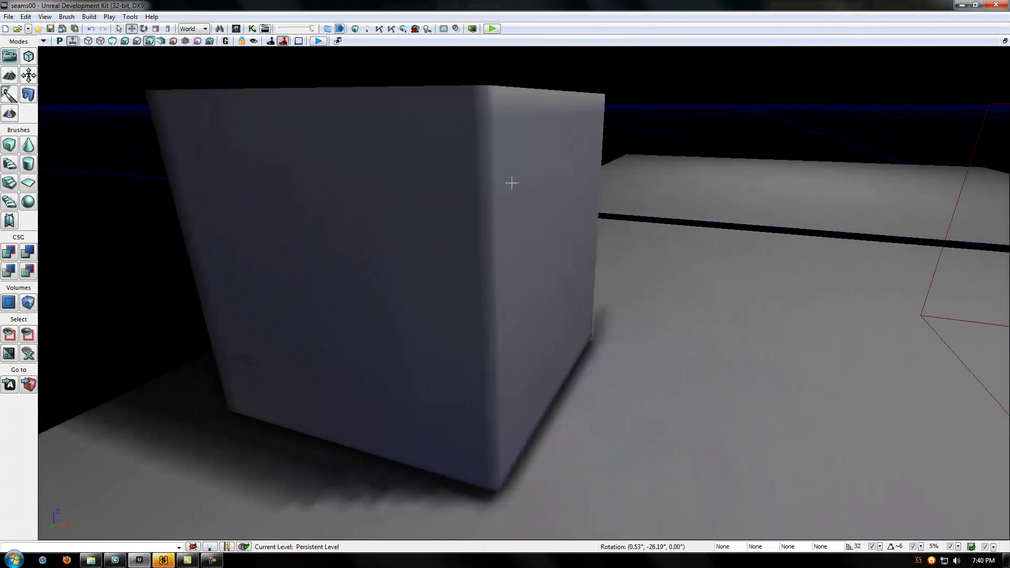
drag(512, 183, 483, 181)
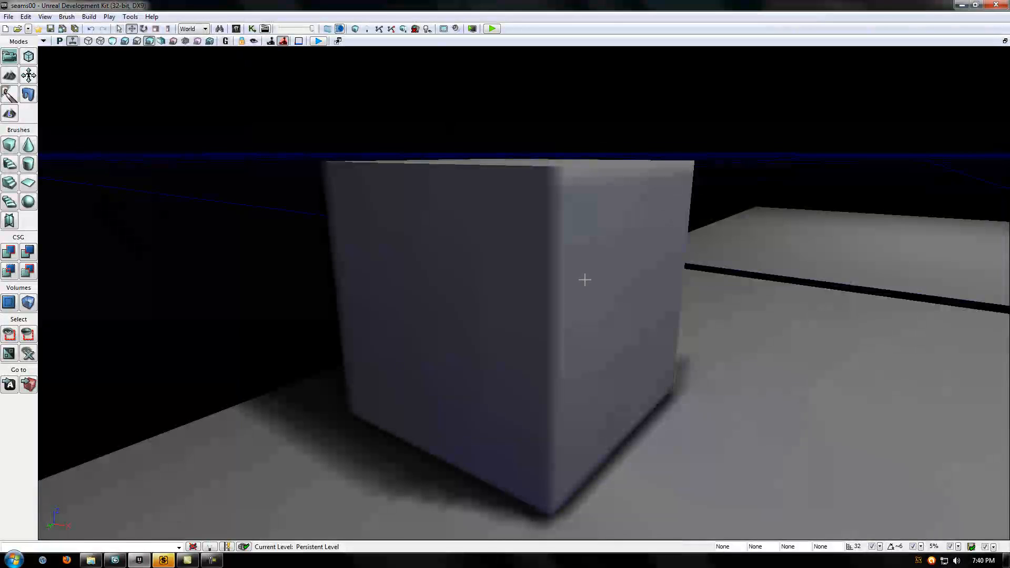
drag(585, 280, 606, 417)
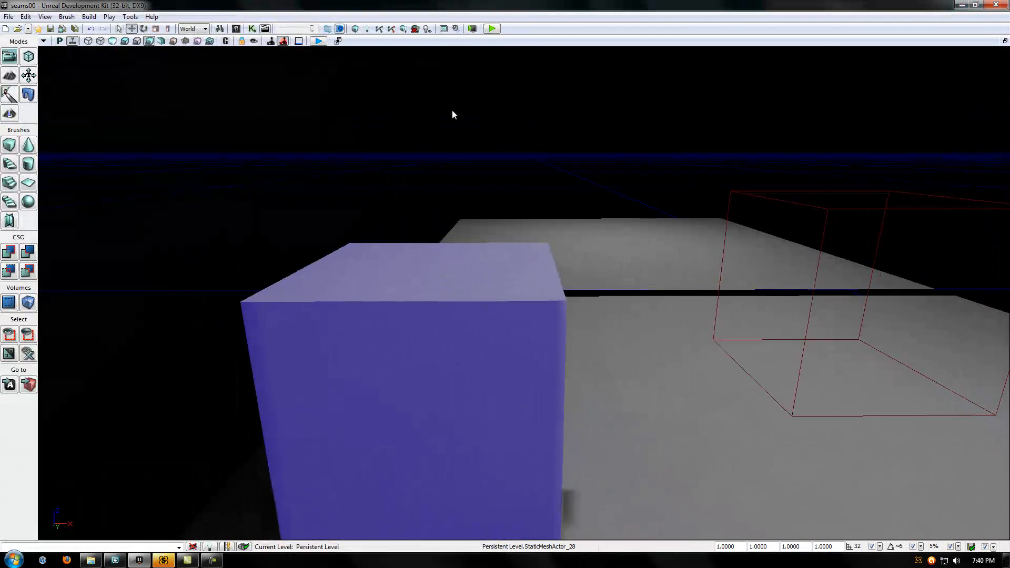
drag(452, 114, 275, 145)
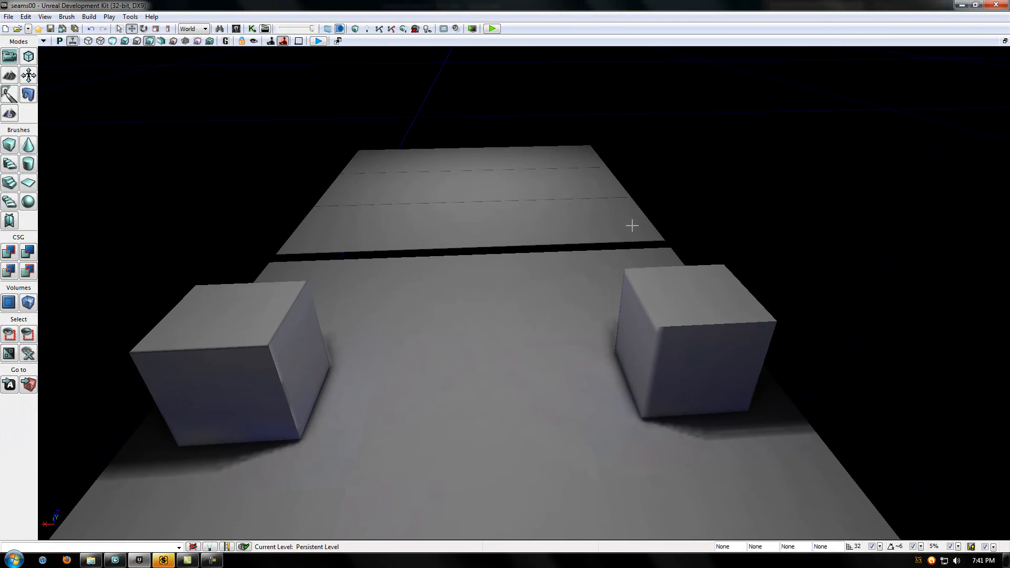
drag(631, 225, 802, 219)
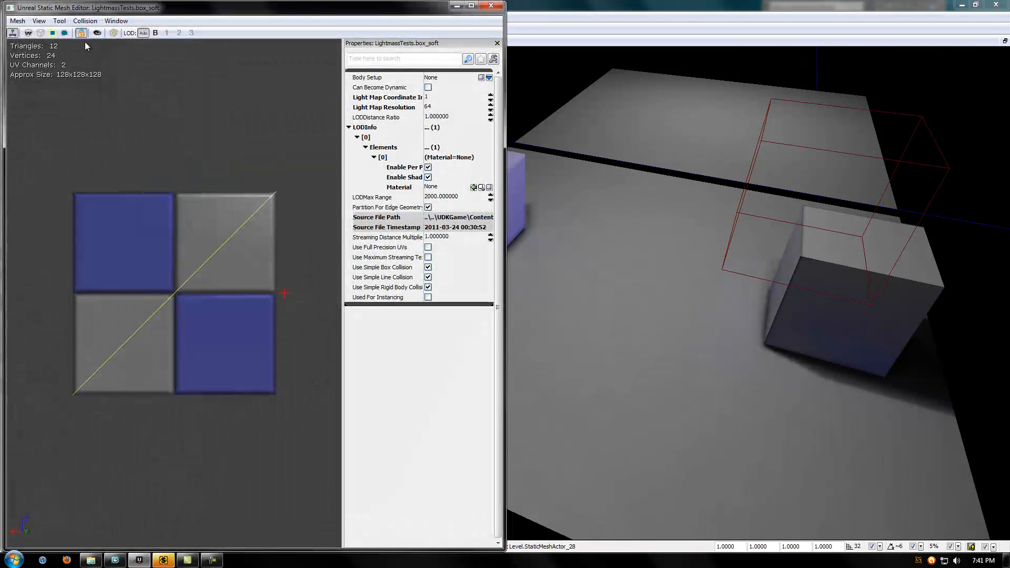
Start Mesh > Import Light Map Mesh (.ASE) for box_soft, then close the editor and Content Browser.
click(17, 21)
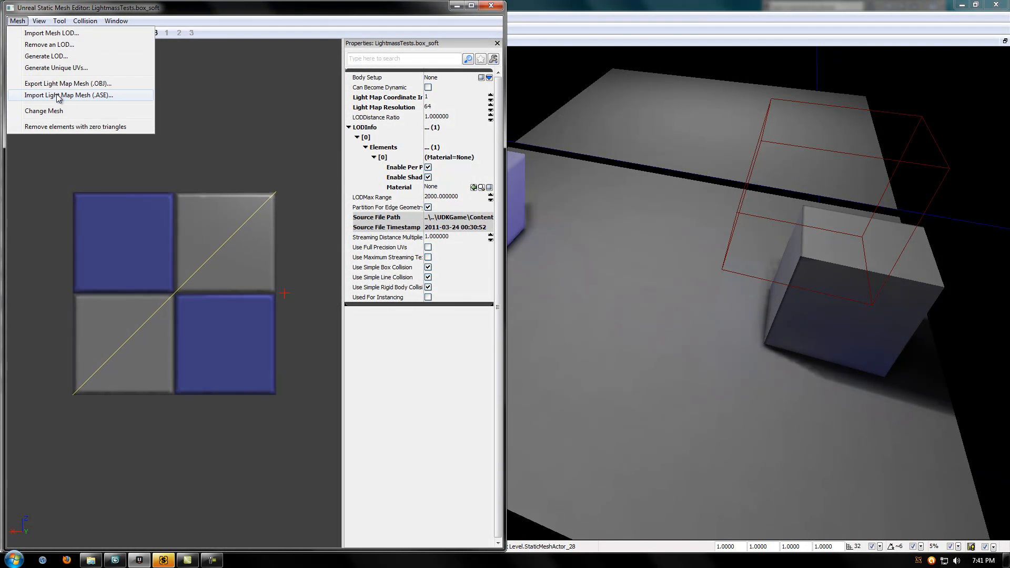
click(56, 68)
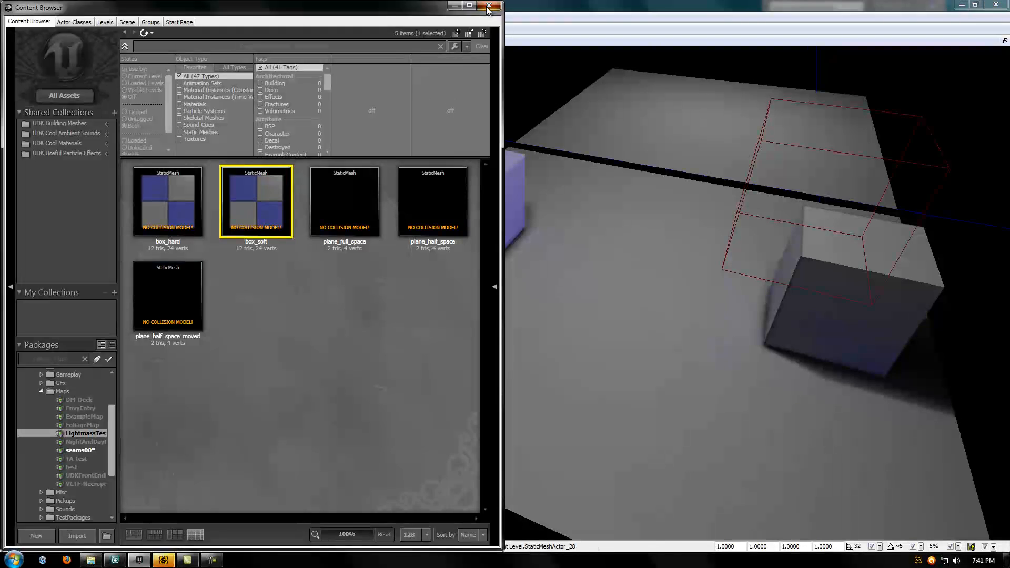
click(488, 7)
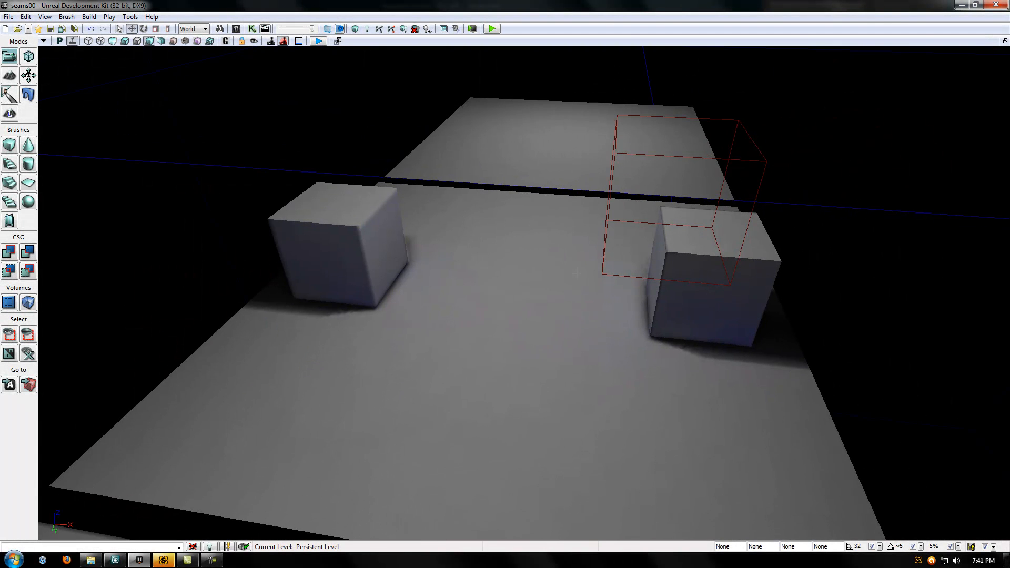